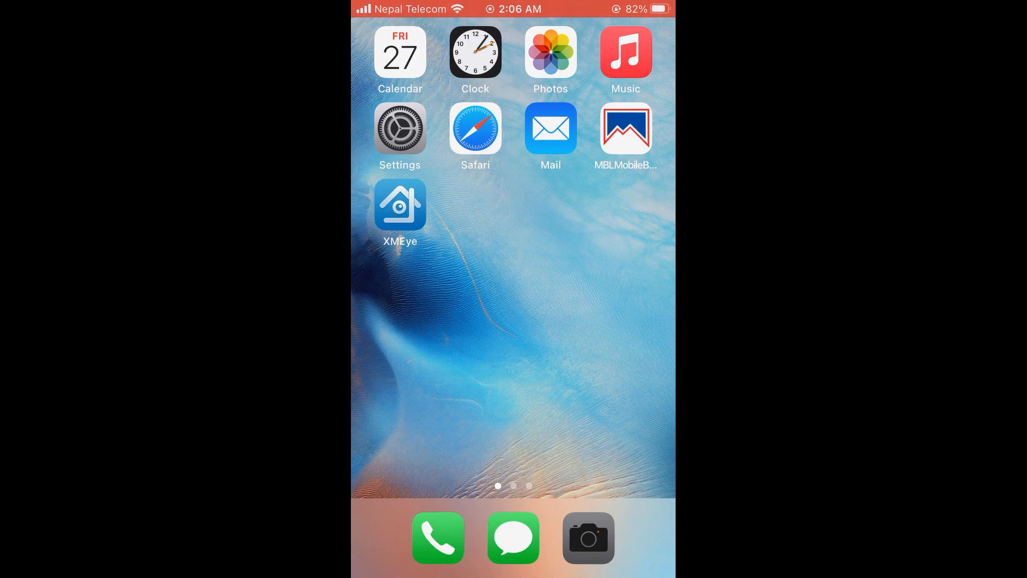
Launch Safari briefly, then return to the iPhone home screen
{"action": "left_click", "coordinate": [588, 537]}
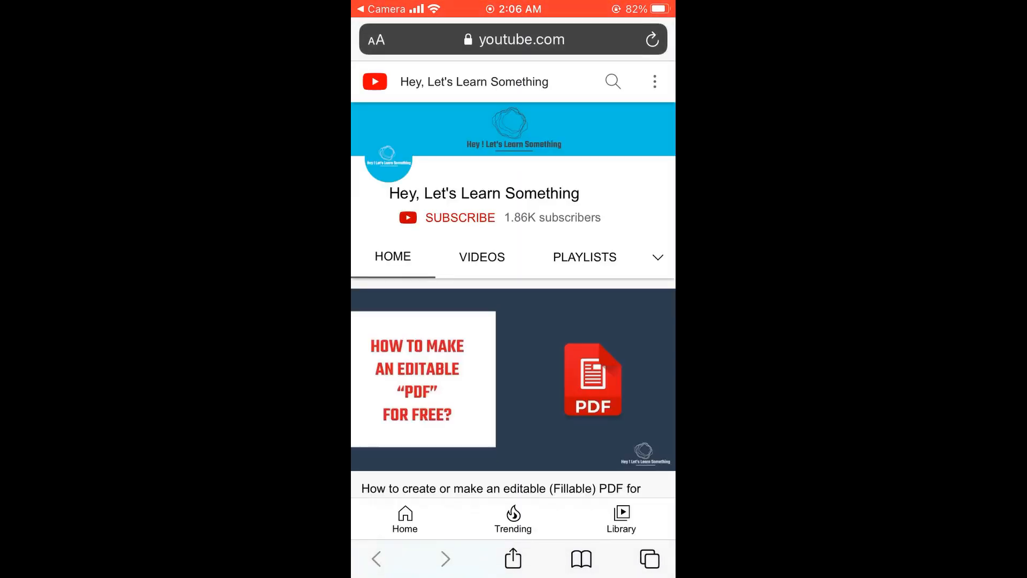
{"action": "left_click", "coordinate": [647, 559]}
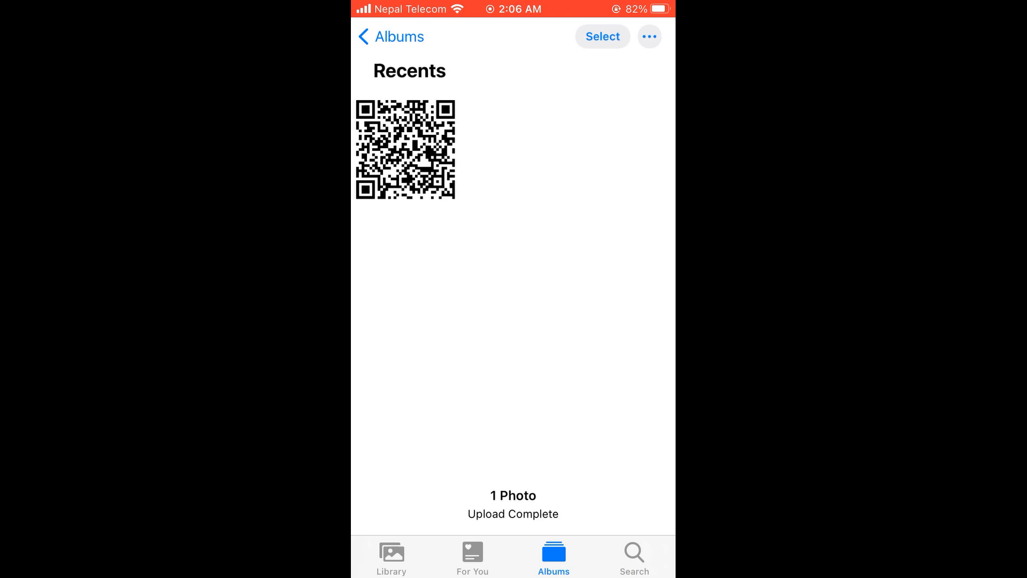
{"action": "key", "text": "home"}
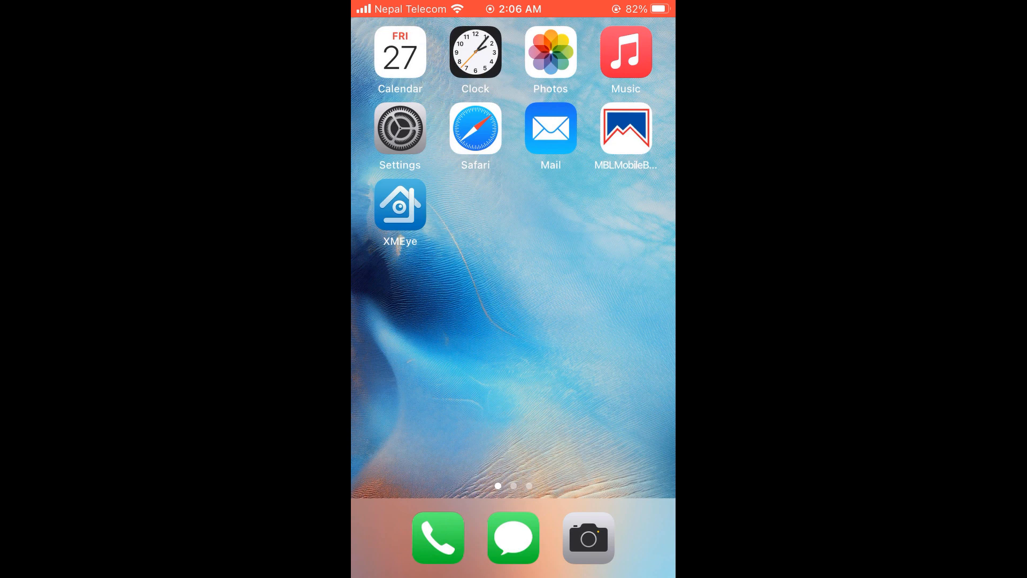
Load heyletslearnsomething.com in a private Safari tab and open its navigation menu
{"action": "left_click", "coordinate": [475, 128]}
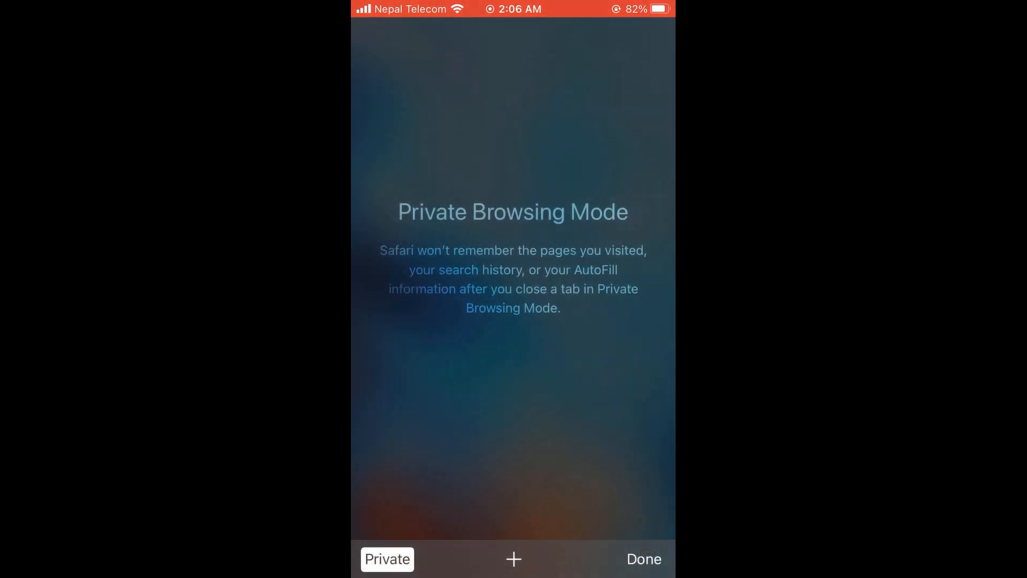
{"action": "type", "text": "eyletslearnsomething.com"}
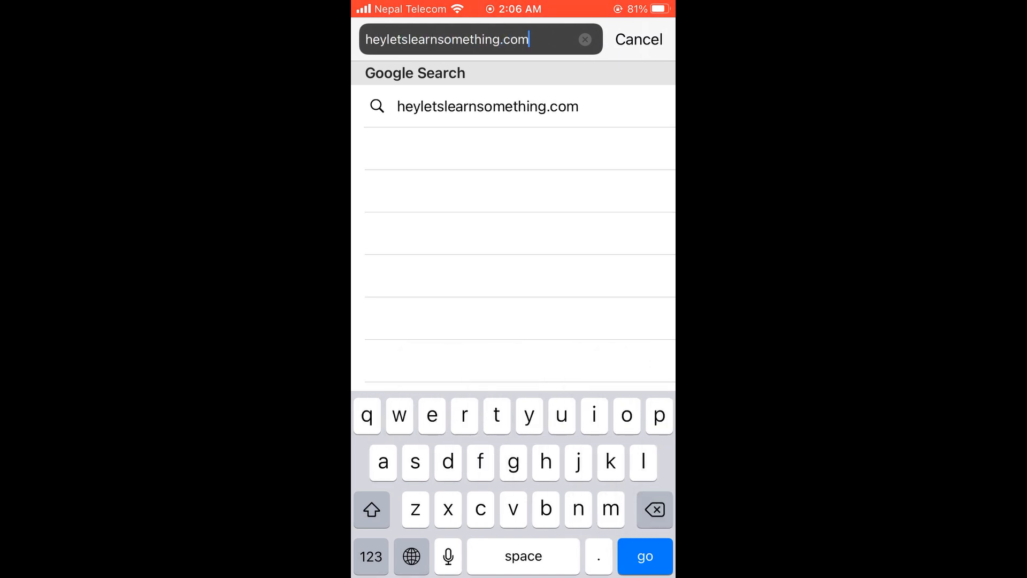
{"action": "left_click", "coordinate": [645, 556]}
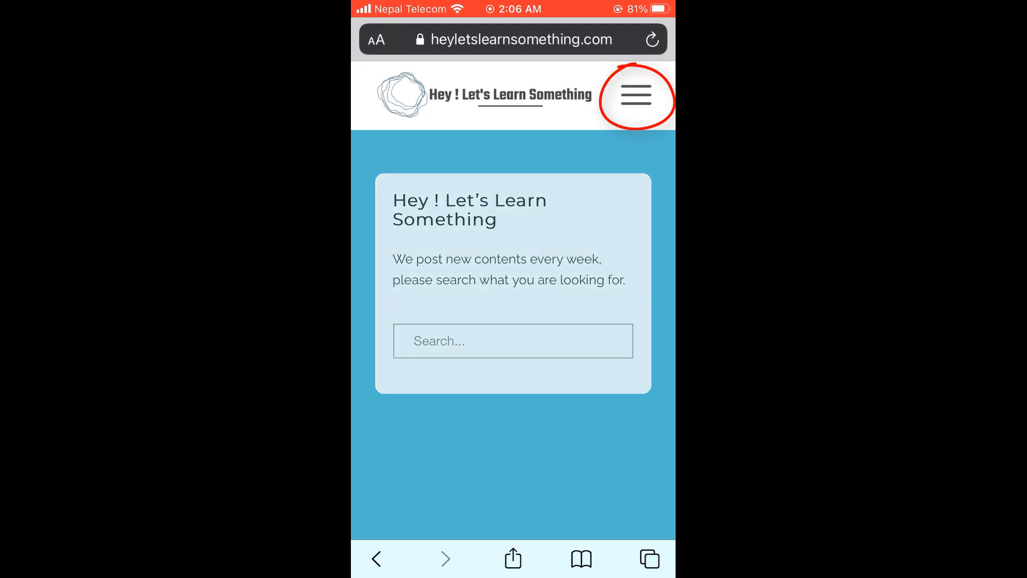
{"action": "left_click", "coordinate": [634, 94]}
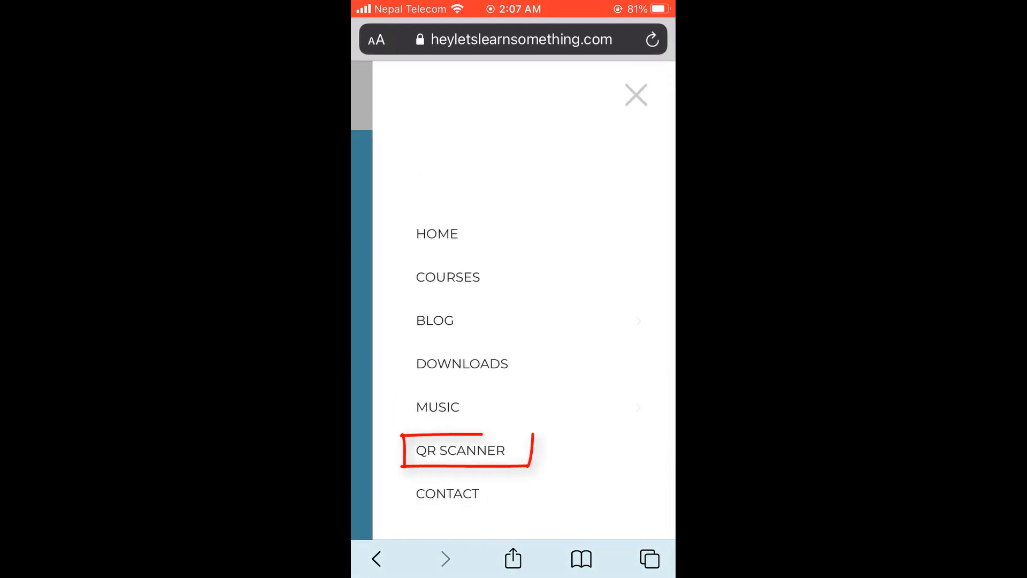
On the QR Scanner page, use 'Scan an Image File' to pick the QR code photo from Photo Library
{"action": "left_click", "coordinate": [459, 450]}
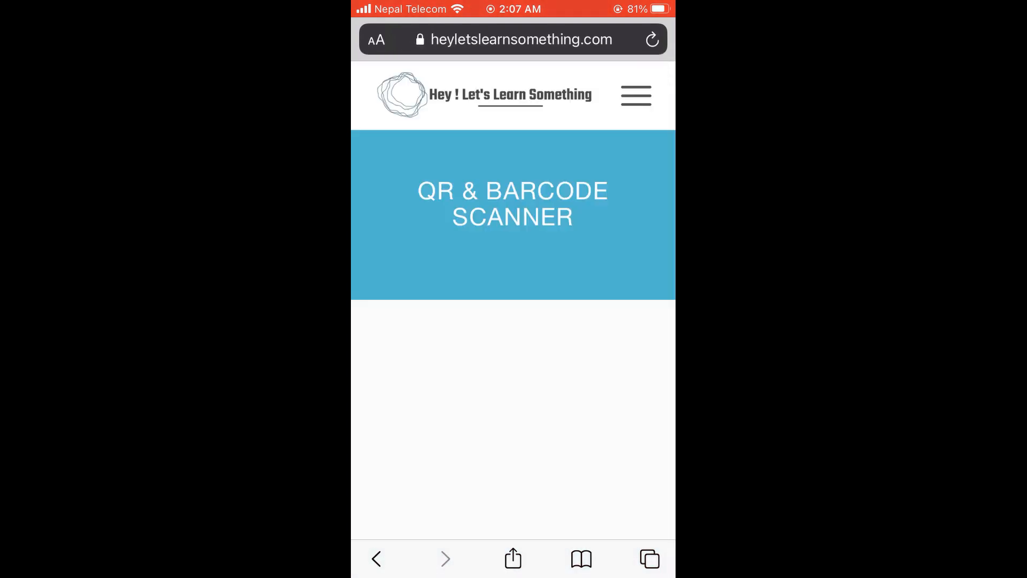
{"action": "scroll", "scroll_direction": "down", "scroll_amount": 3}
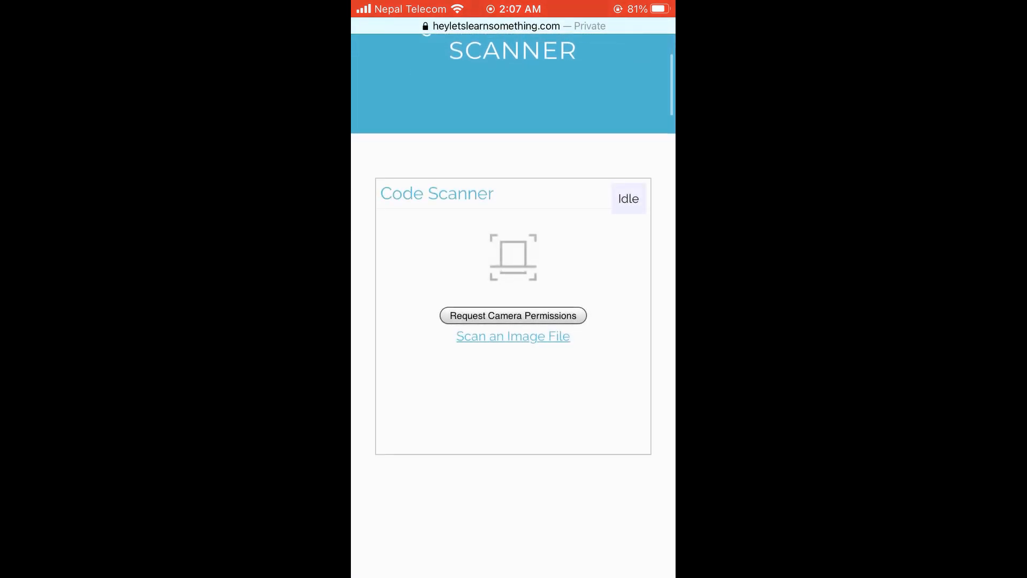
{"action": "left_click", "coordinate": [513, 336]}
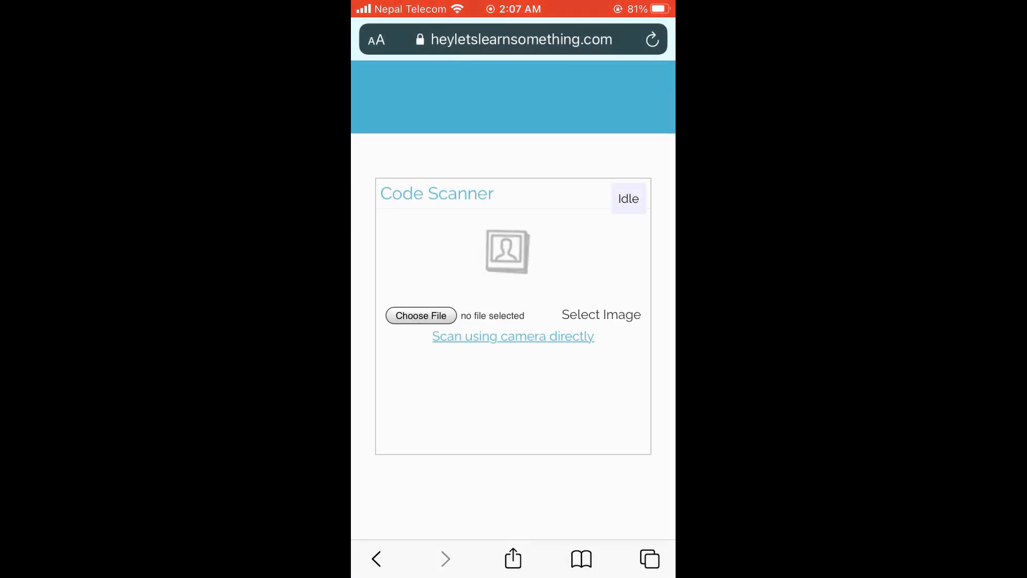
{"action": "left_click", "coordinate": [420, 315]}
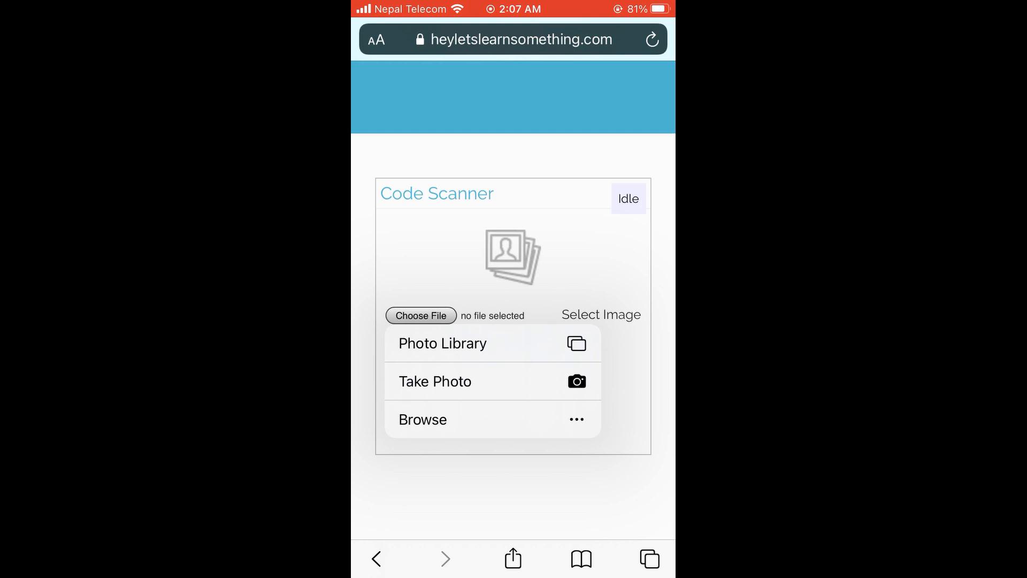
{"action": "left_click", "coordinate": [443, 344]}
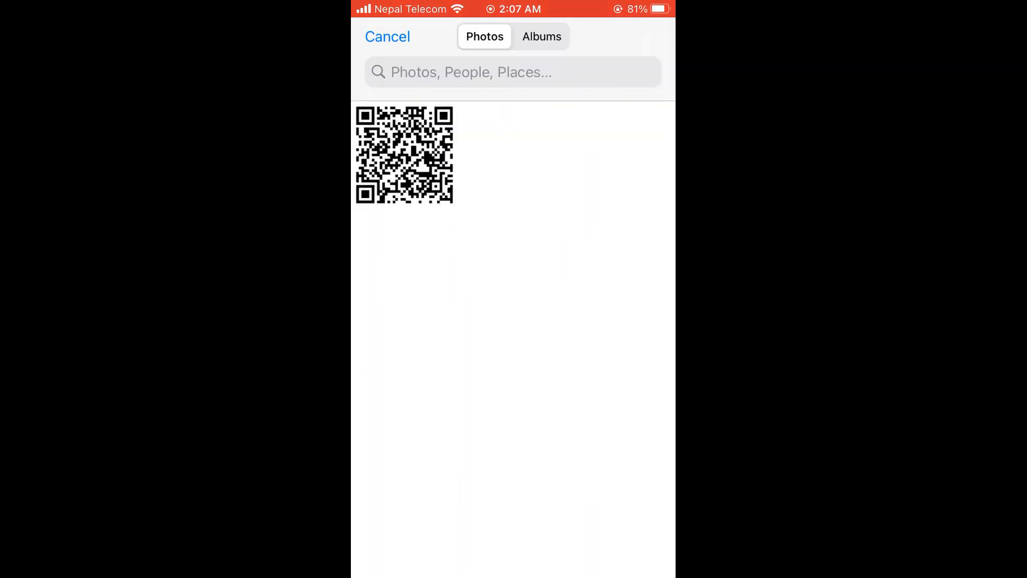
{"action": "left_click", "coordinate": [403, 154]}
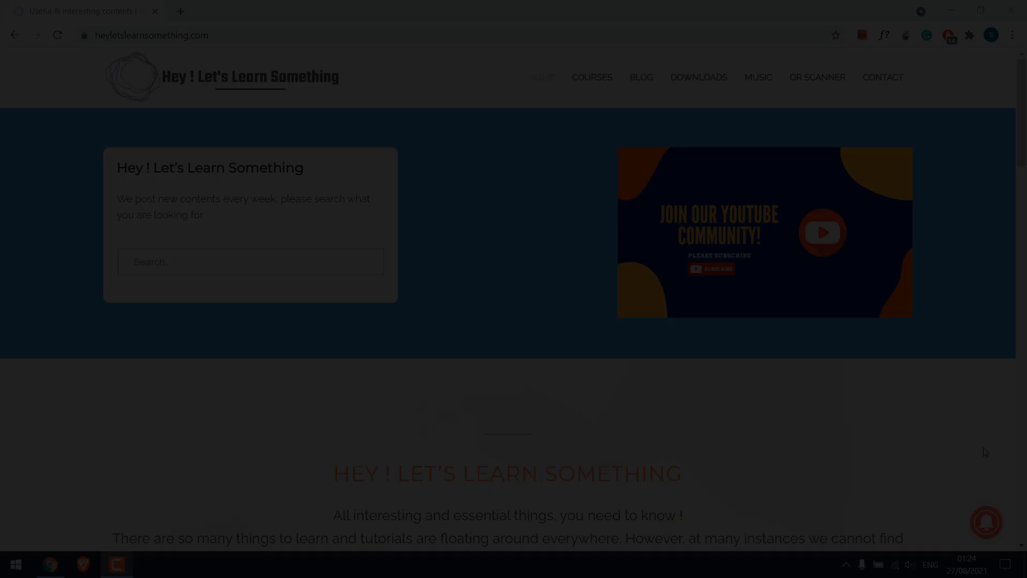
In Chrome's QR Scanner, scan an image file and load QR CODE from the Desktop
{"action": "left_click", "coordinate": [816, 77]}
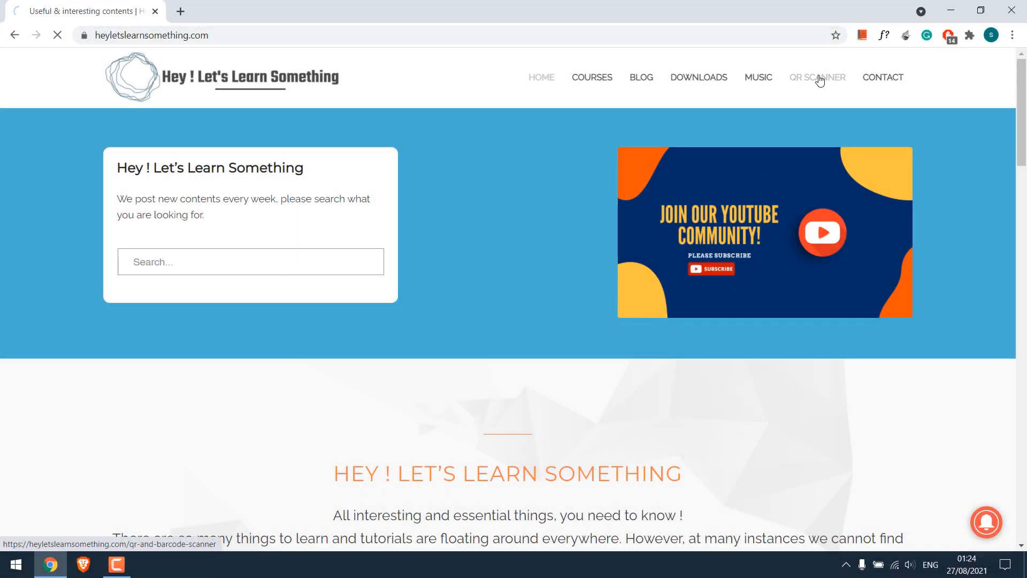
{"action": "left_click", "coordinate": [817, 77]}
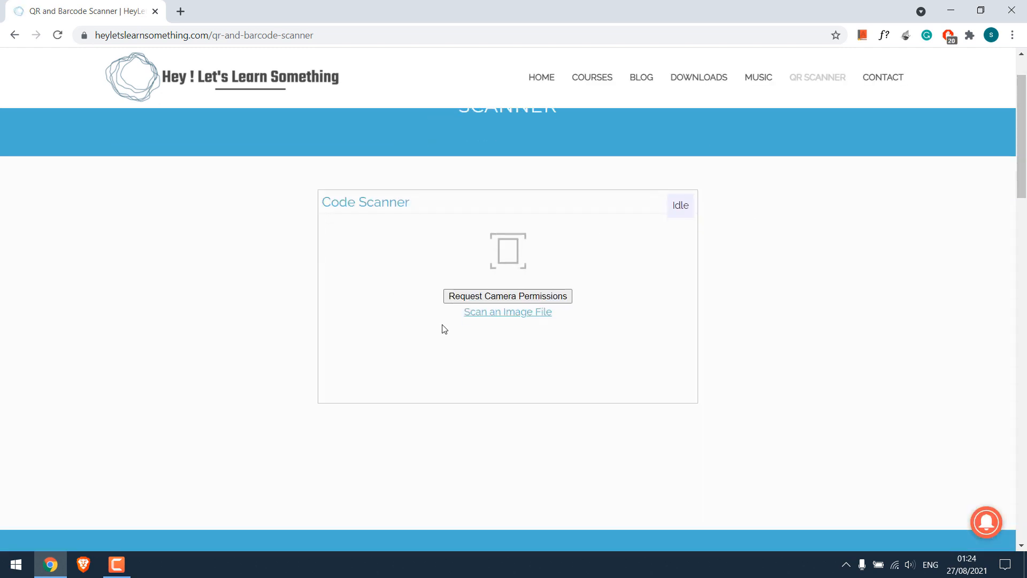
{"action": "left_click", "coordinate": [507, 311]}
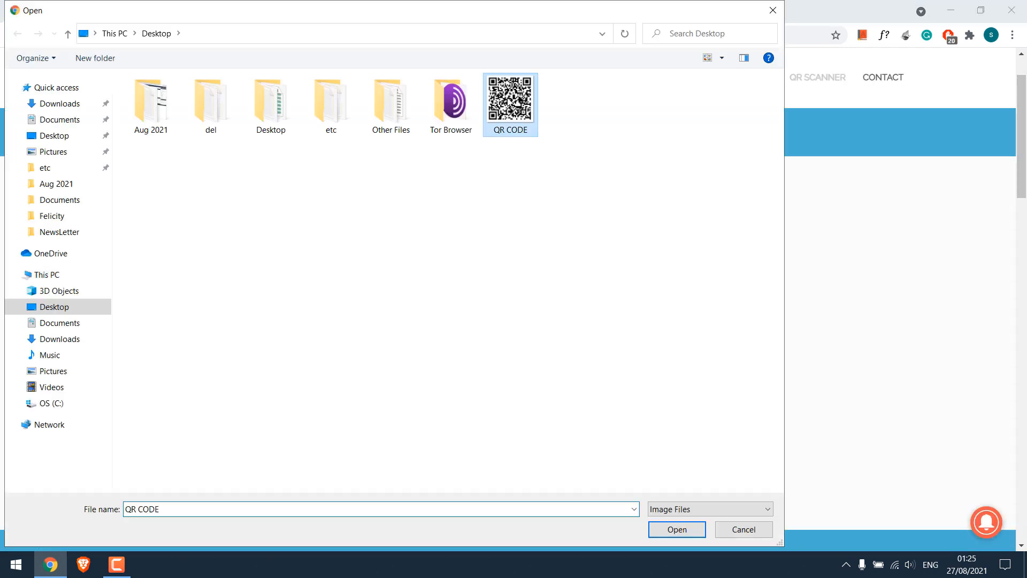
{"action": "left_click", "coordinate": [676, 529]}
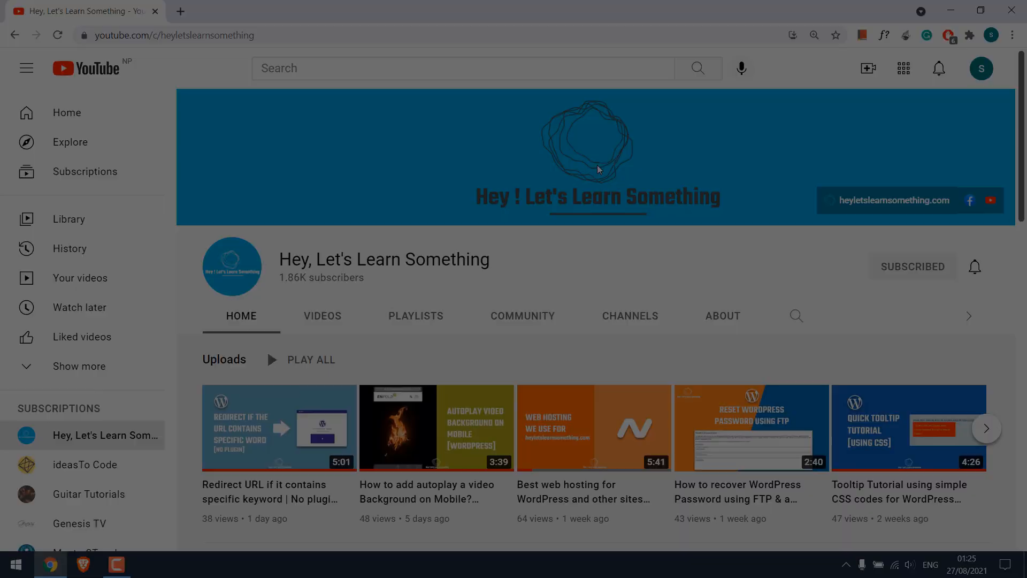